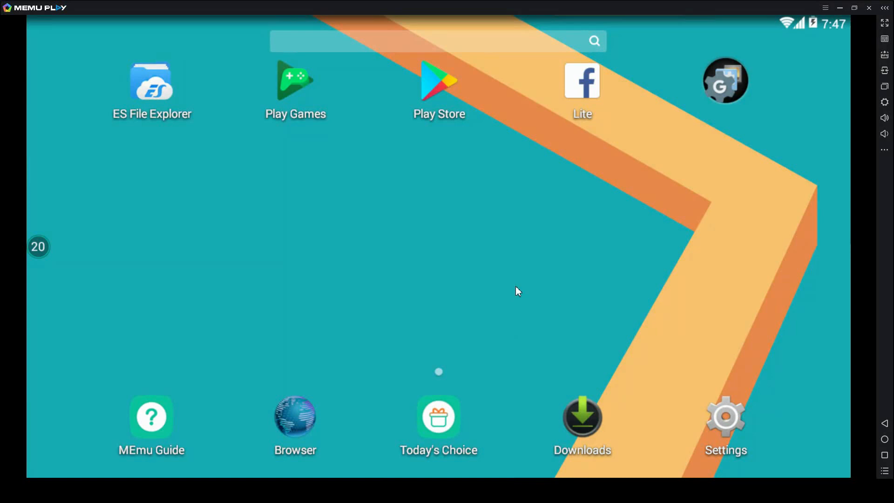
mouse_move(626, 216)
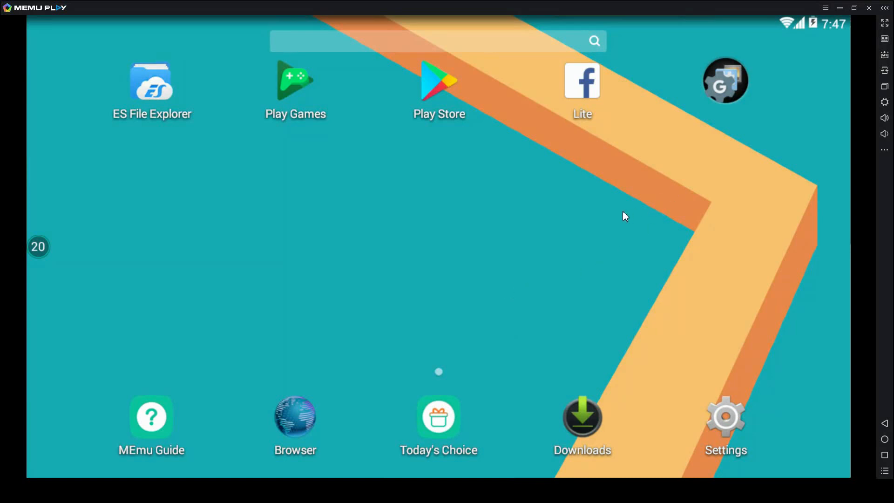
mouse_move(556, 177)
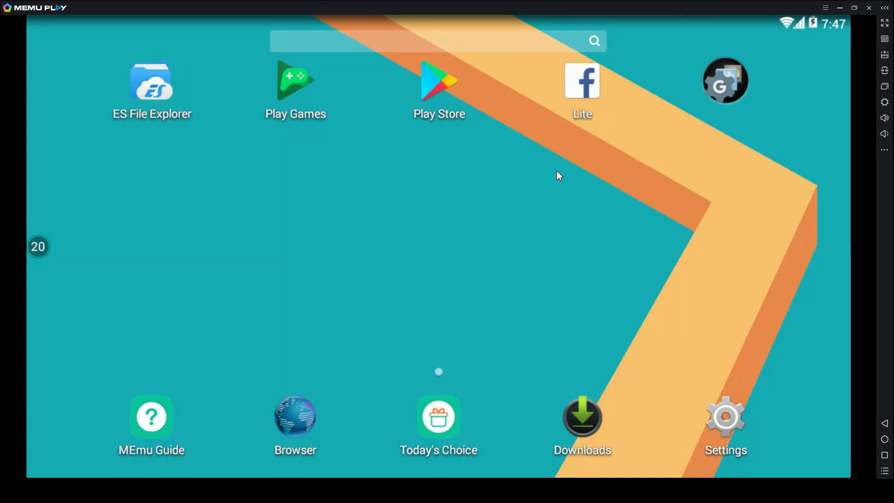
mouse_move(541, 201)
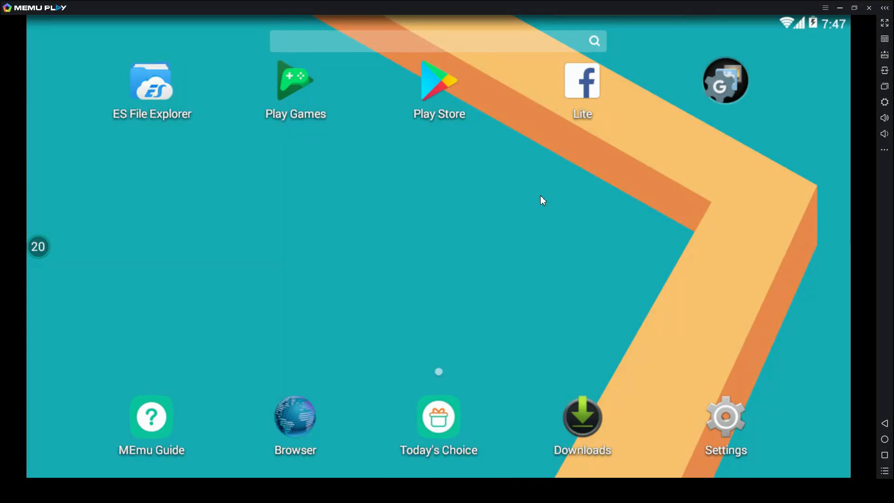
mouse_move(872, 86)
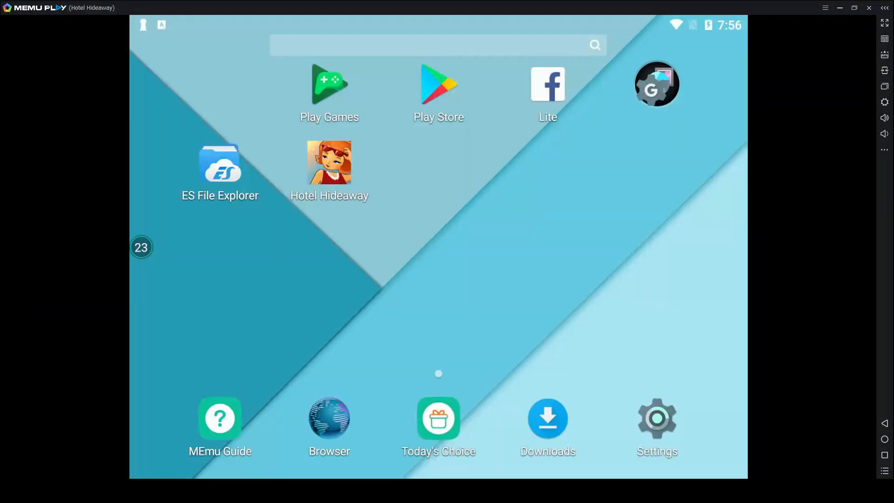
mouse_move(503, 304)
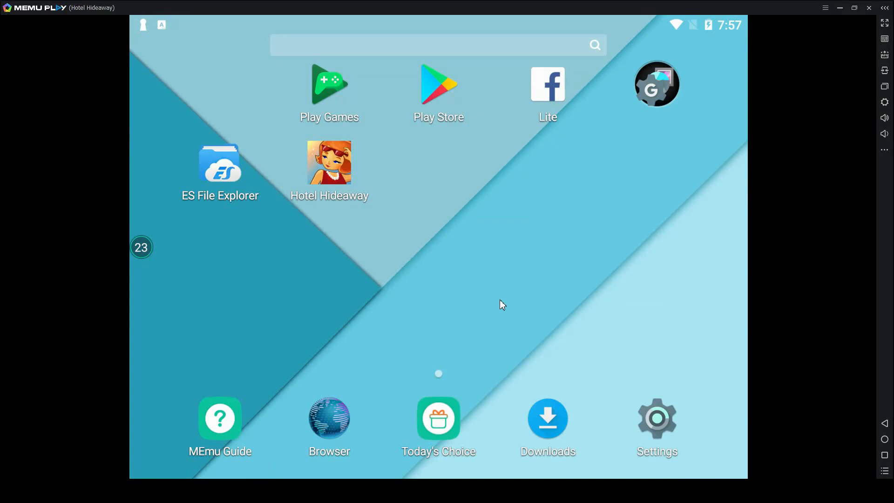
mouse_move(406, 215)
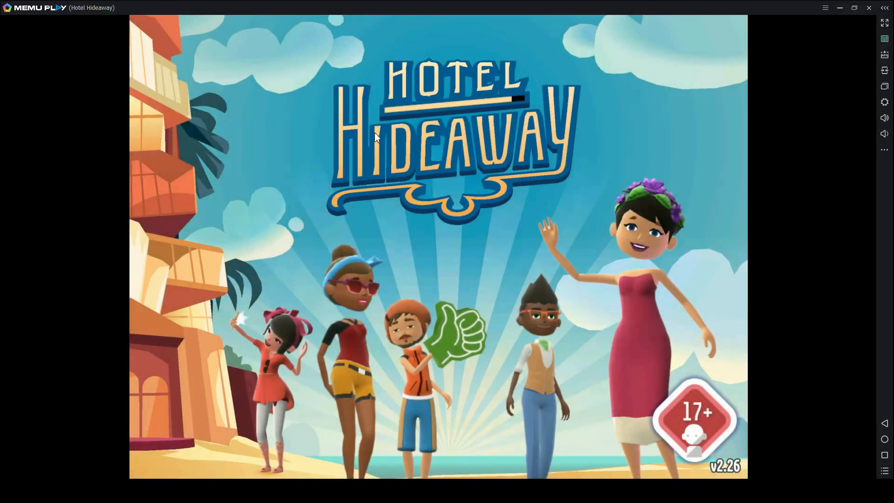
mouse_move(246, 174)
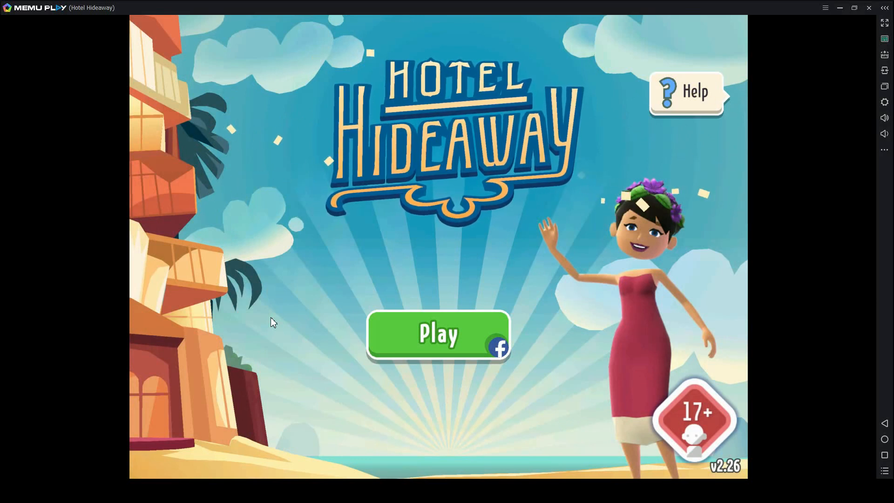
mouse_move(462, 432)
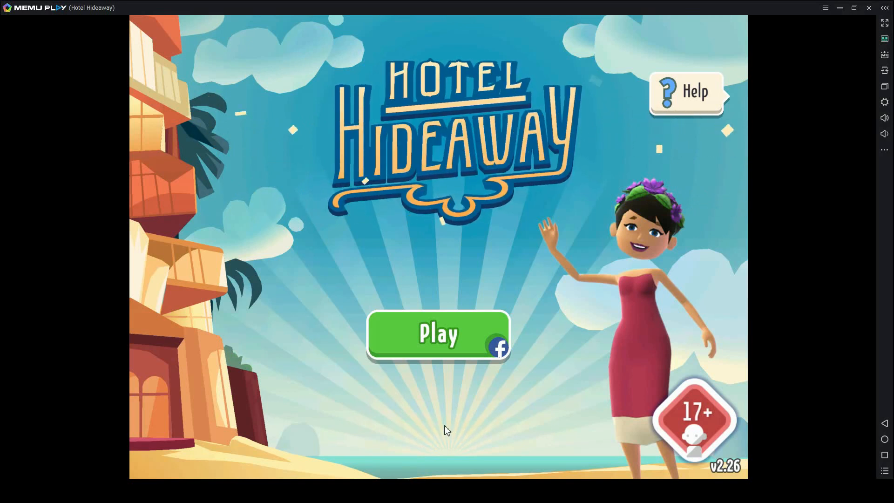
mouse_move(548, 281)
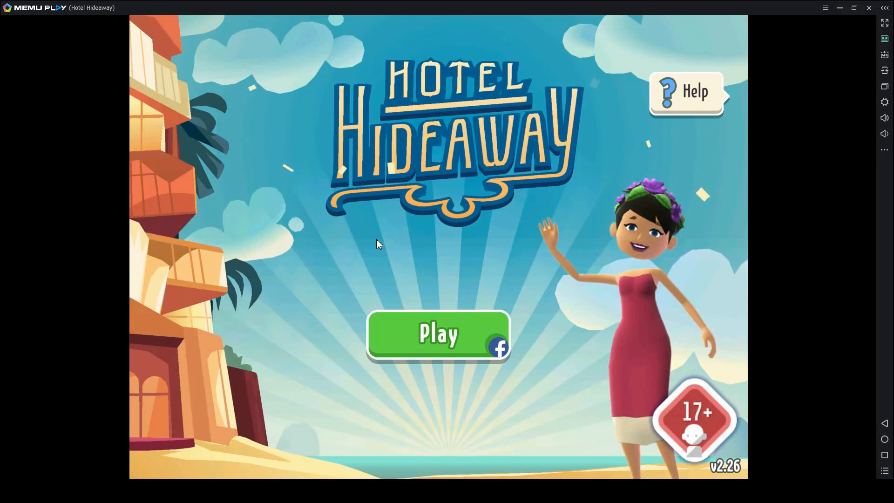
mouse_move(344, 264)
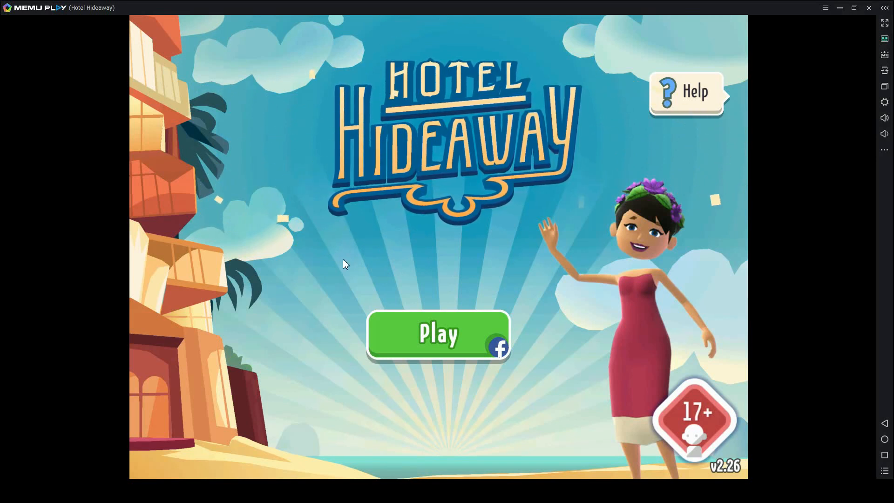
mouse_move(525, 40)
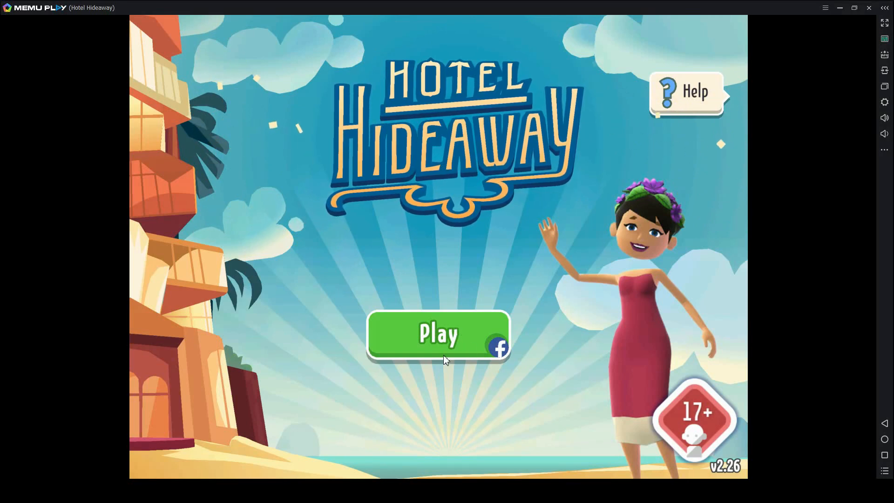
Step: Log into Hotel Hideaway via Play and walk to the middle of the private room
left_click(439, 333)
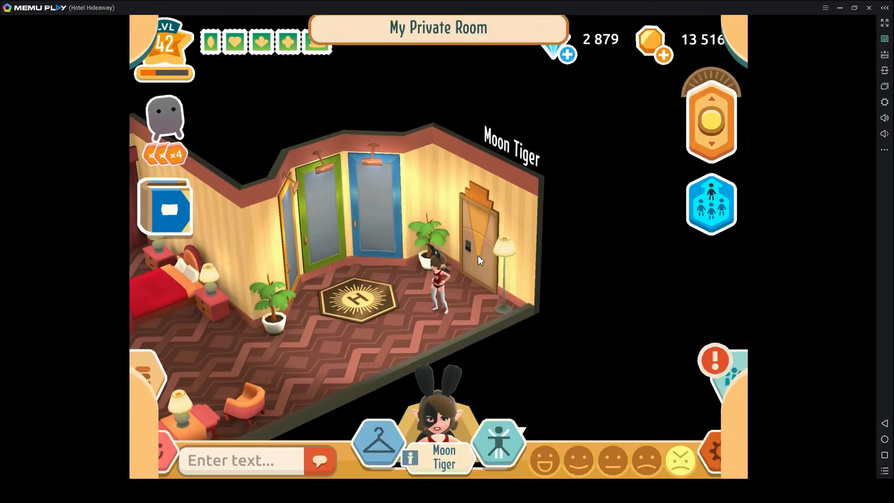
left_click(359, 331)
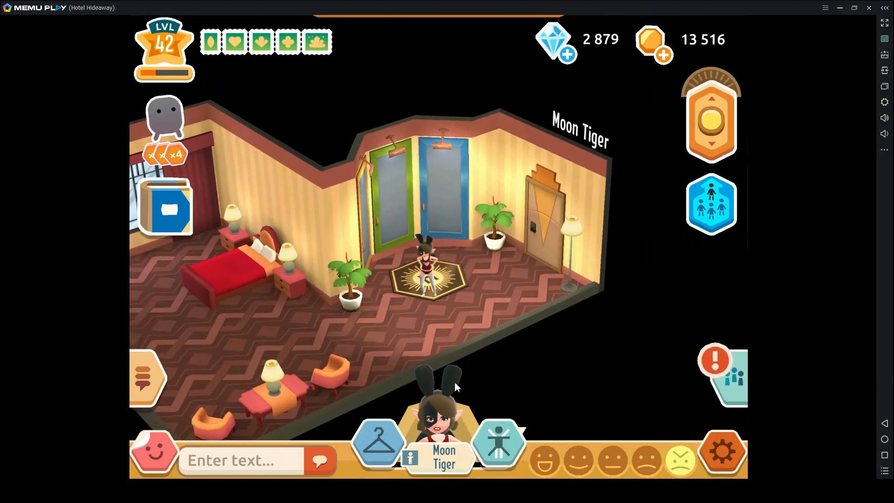
Step: View and close the Moon Tiger profile card, then walk onto the central rug
left_click(435, 449)
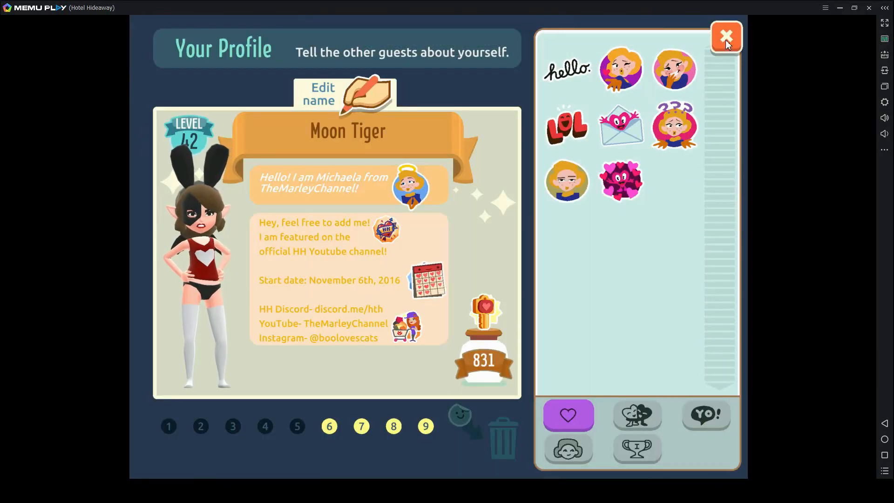
left_click(725, 36)
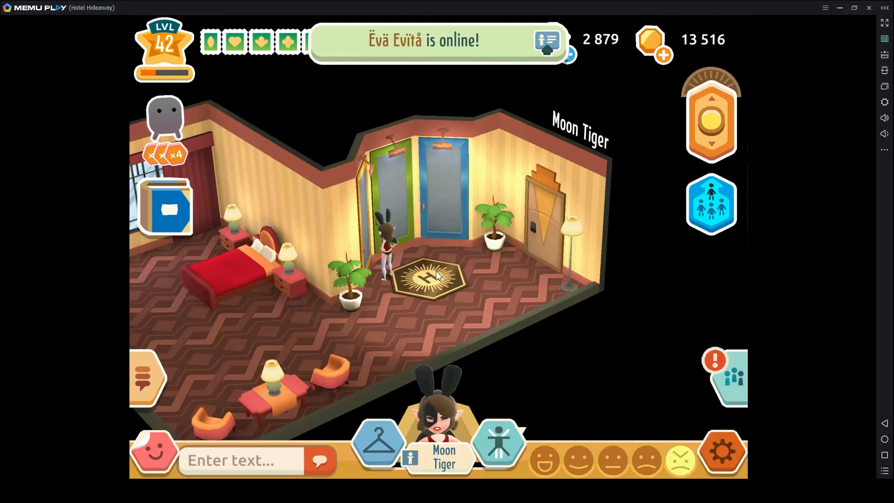
left_click(436, 276)
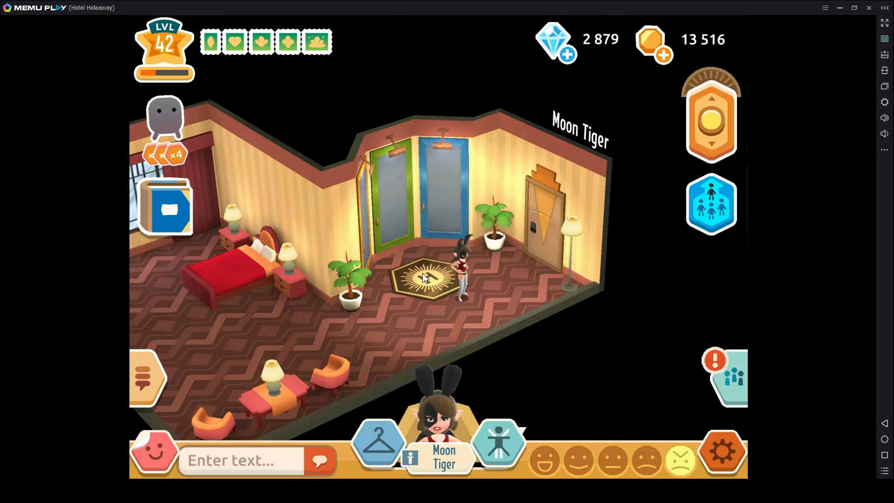
left_click(436, 309)
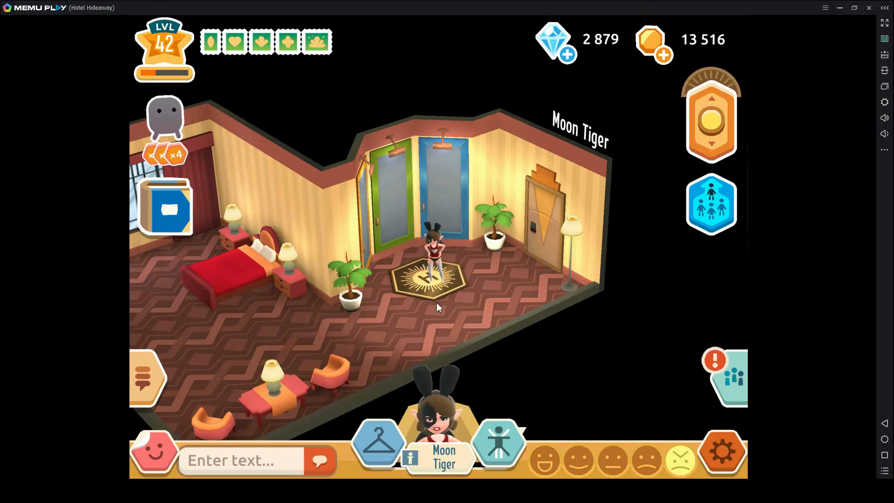